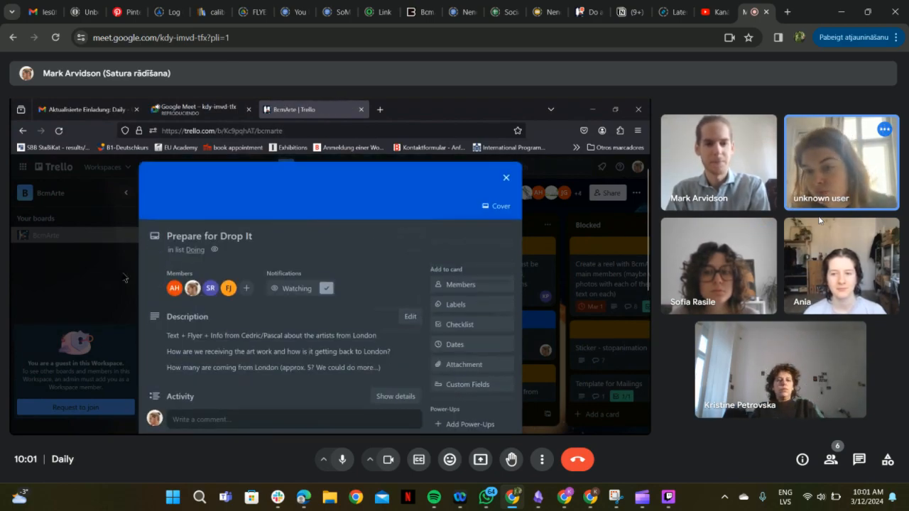
# Step: Close the realstream.io research card and scroll through the BcmArte board's To Do list
pyautogui.click(505, 177)
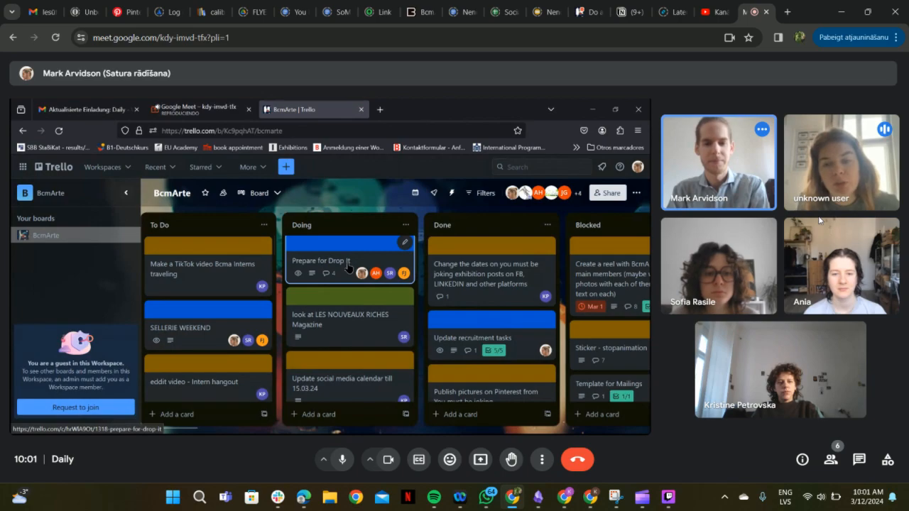
pyautogui.click(319, 261)
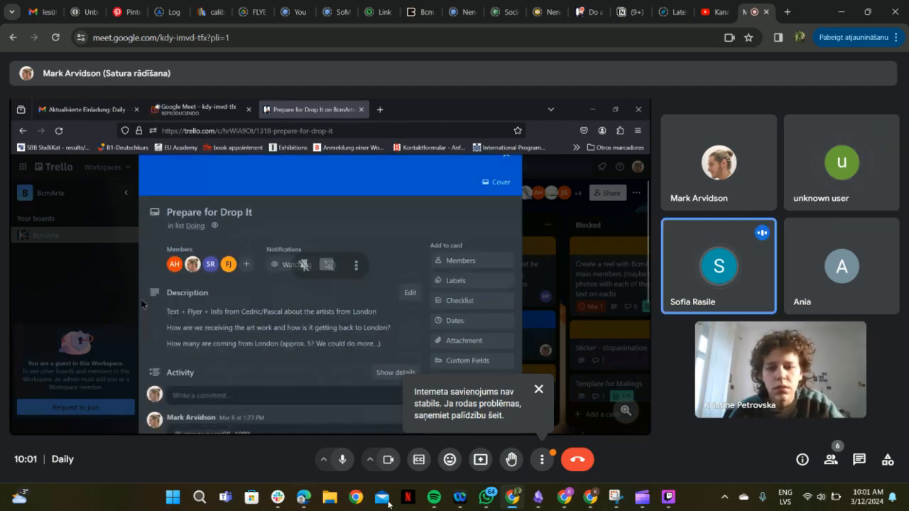
pyautogui.click(342, 459)
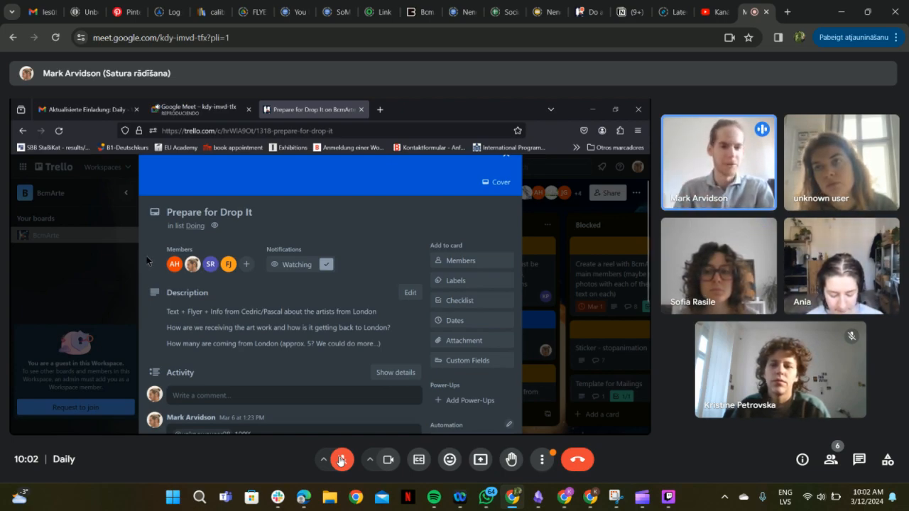
pyautogui.moveTo(146, 279)
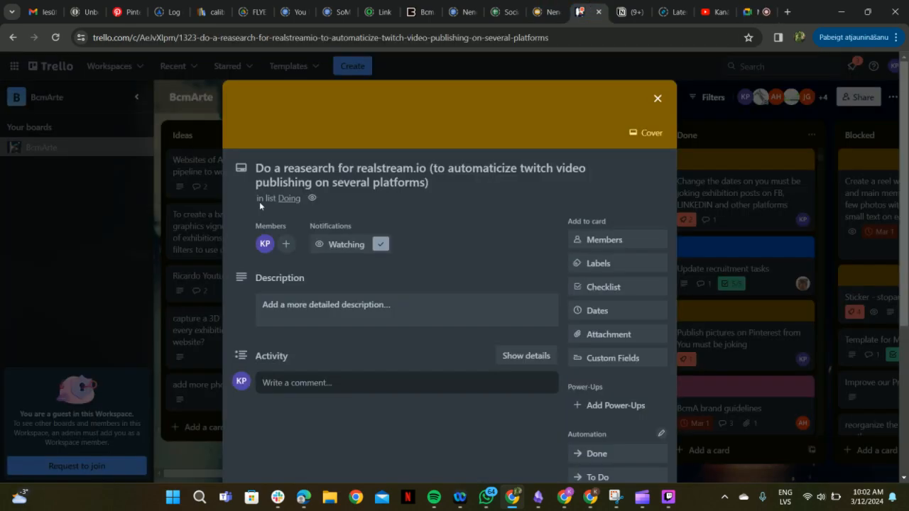
pyautogui.moveTo(657, 98)
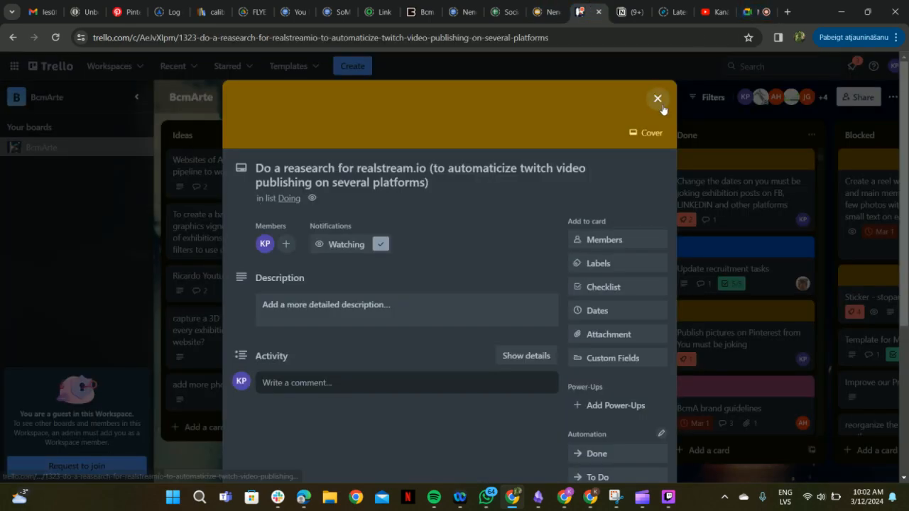
pyautogui.click(657, 98)
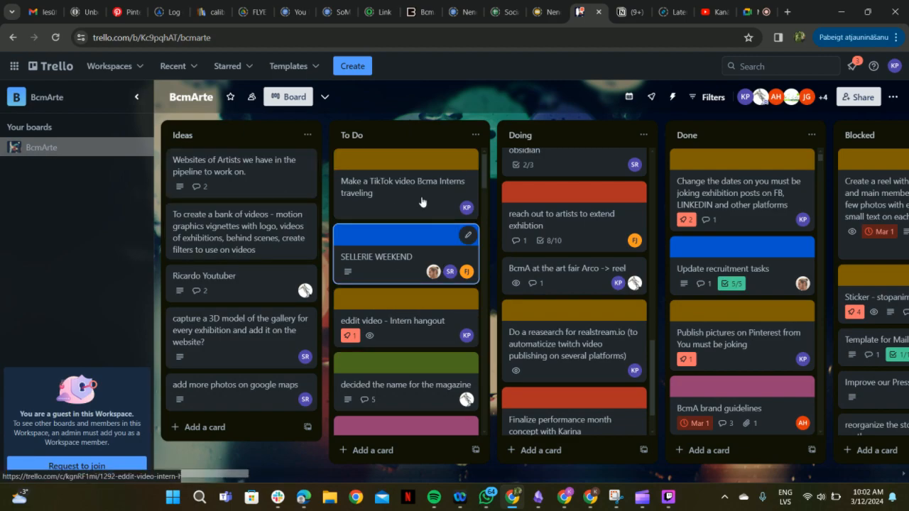
pyautogui.moveTo(408, 178)
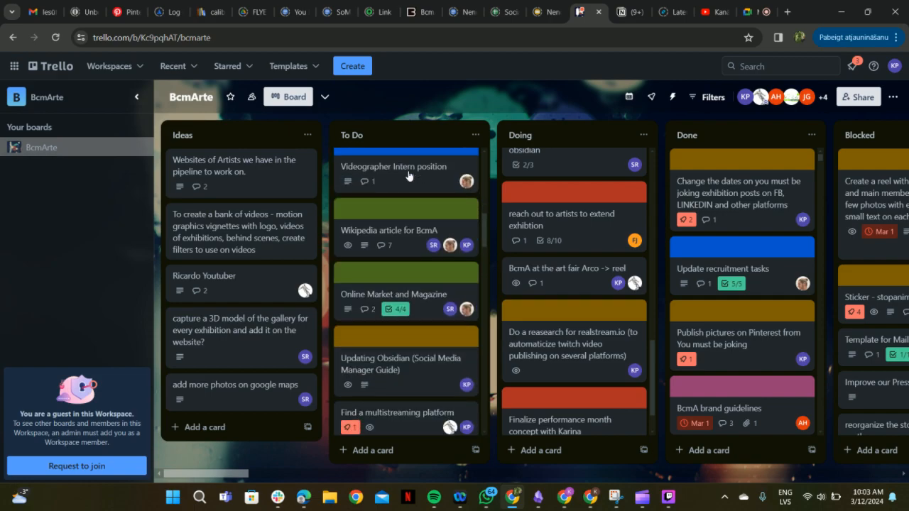
pyautogui.scroll(-3)
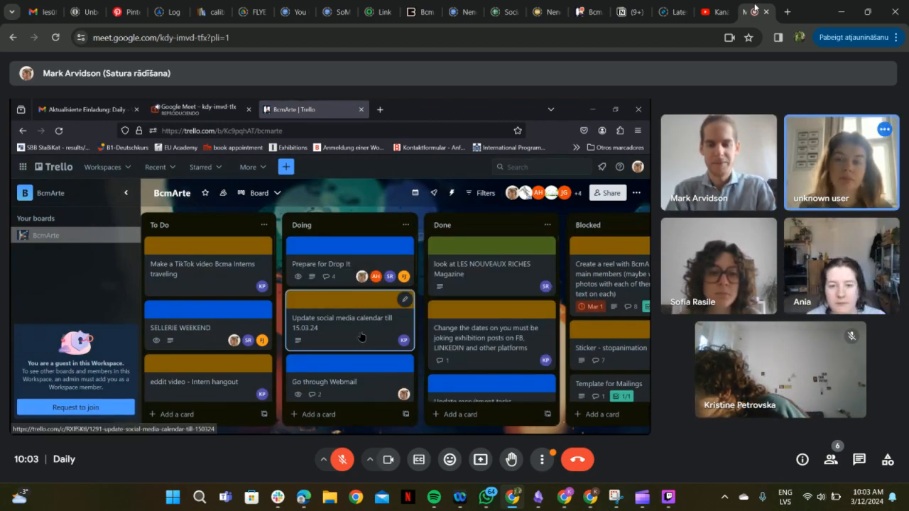
# Step: Scroll the shared board, then unmute the Meet microphone to speak
pyautogui.click(348, 309)
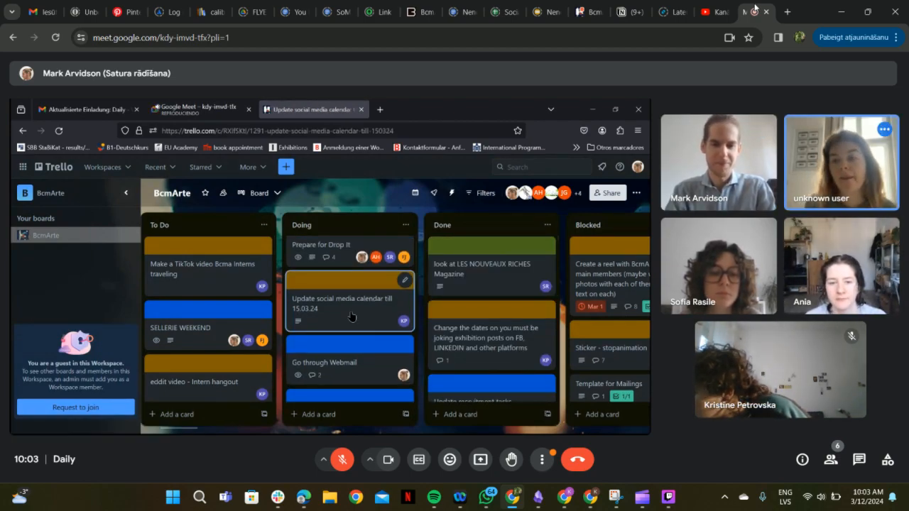
pyautogui.click(348, 299)
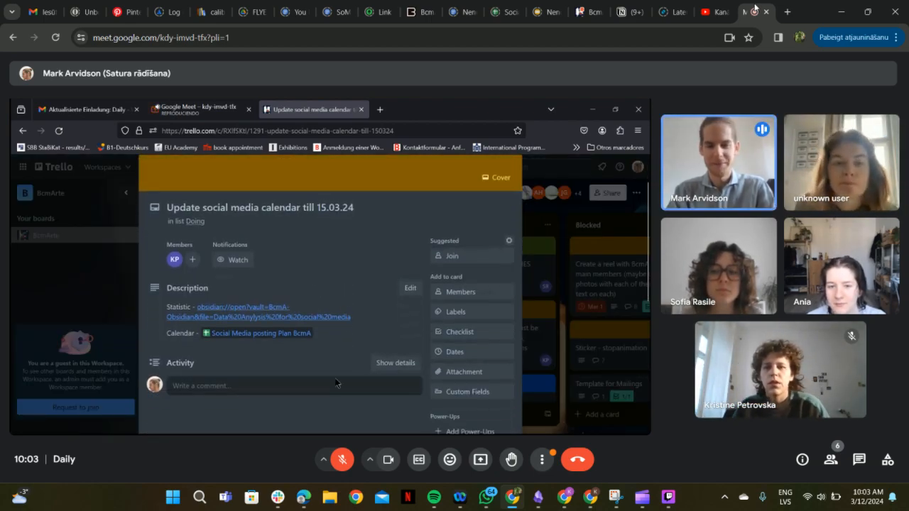
pyautogui.scroll(-3)
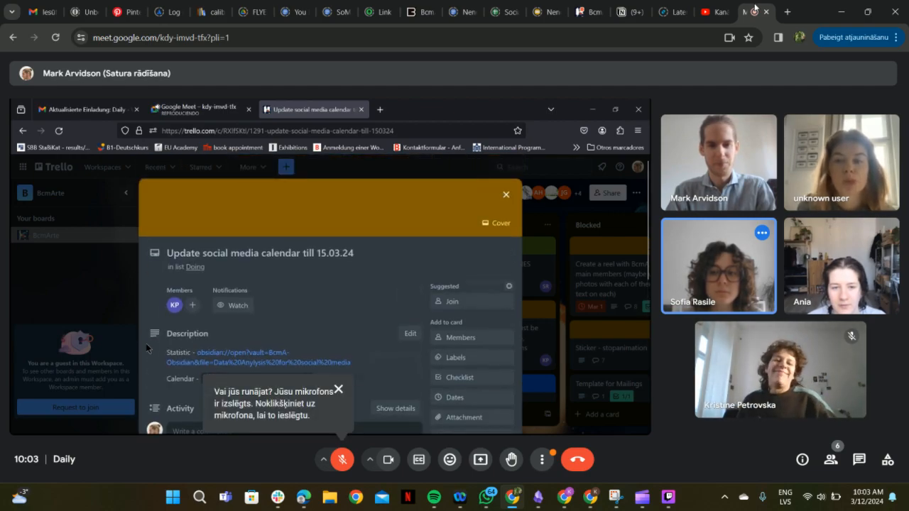
pyautogui.click(342, 460)
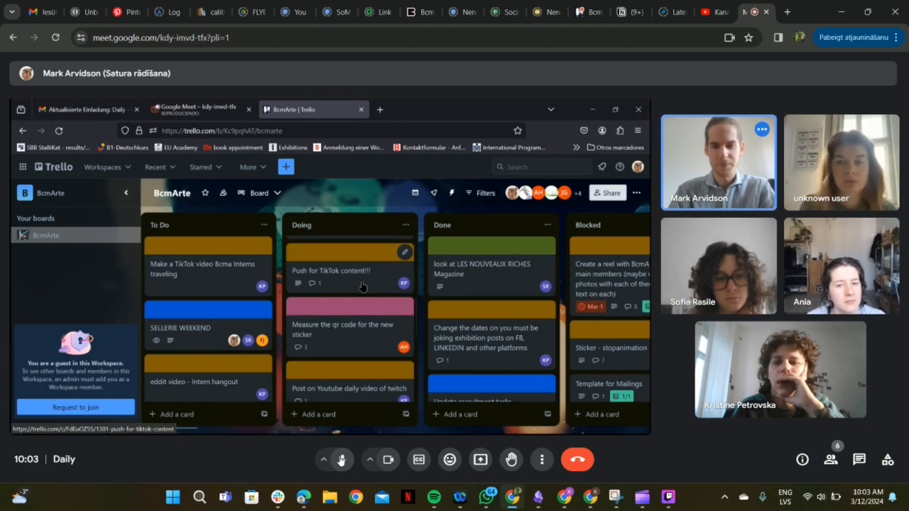
# Step: Open the 'Measure the qr code for the new sticker' card in Doing
pyautogui.click(331, 271)
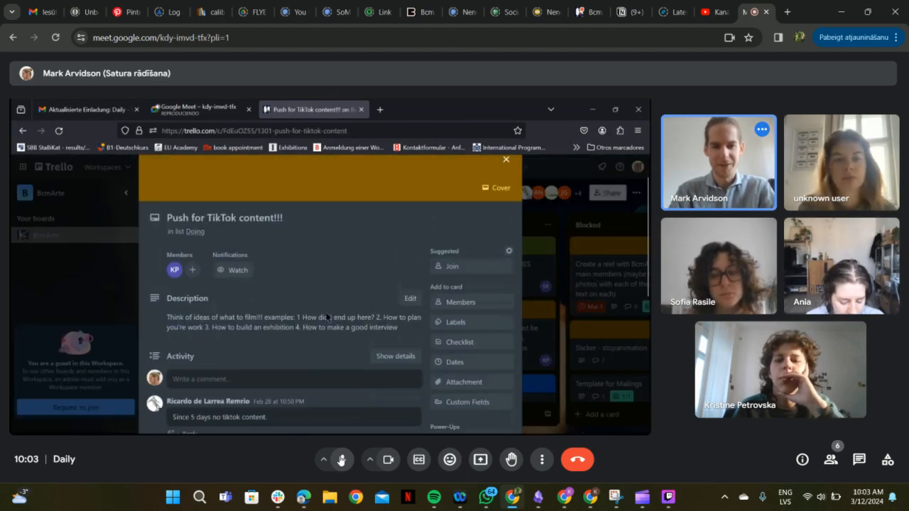
pyautogui.click(506, 159)
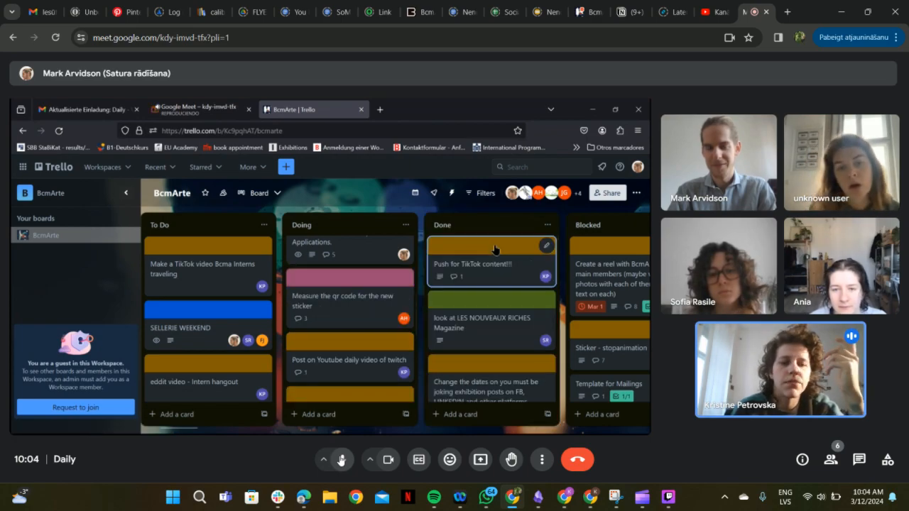
pyautogui.moveTo(364, 323)
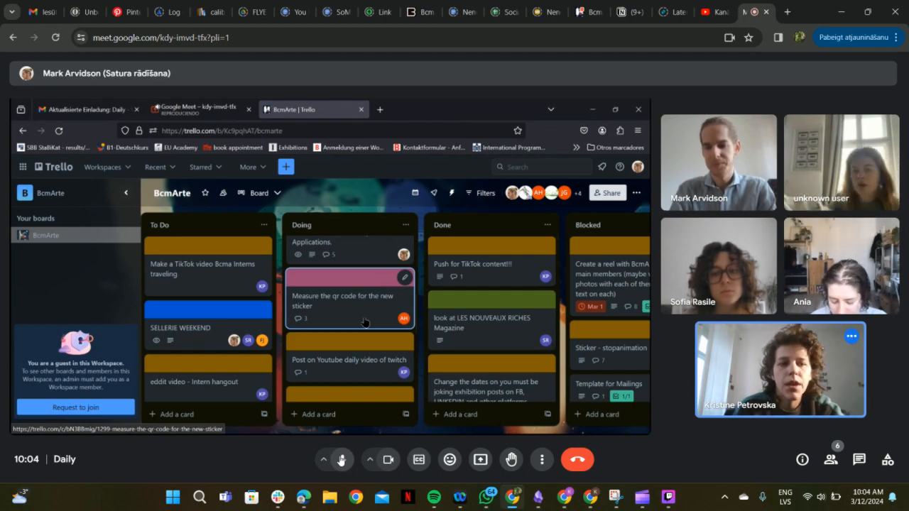
pyautogui.moveTo(339, 316)
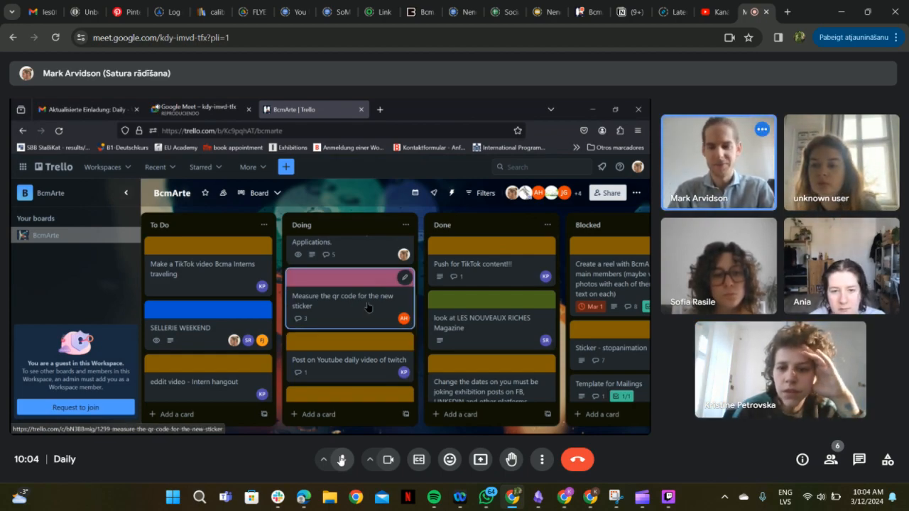
pyautogui.click(344, 300)
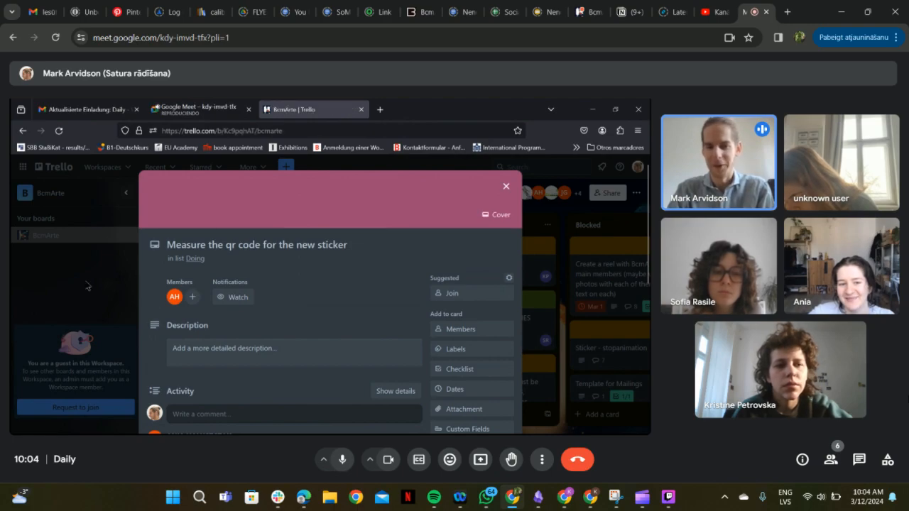
# Step: Close the QR code card and open 're organize you must be joking on obsidian'
pyautogui.click(505, 186)
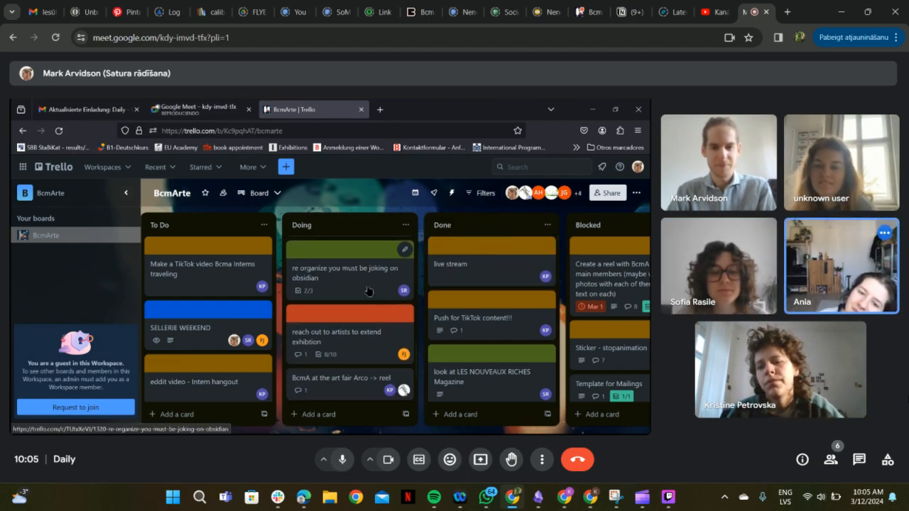
pyautogui.click(344, 272)
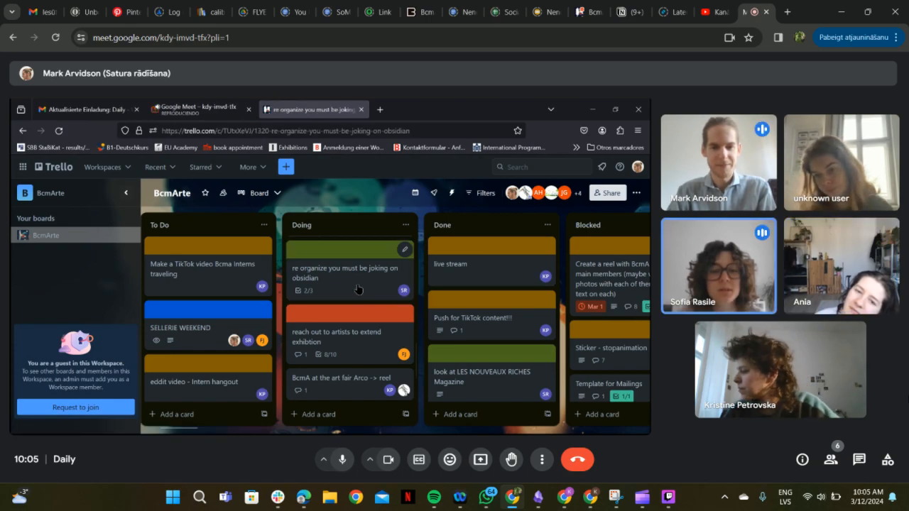
# Step: Check the Obsidian card's checklist, then open 'reach out to artists to extend exhibition'
pyautogui.click(345, 273)
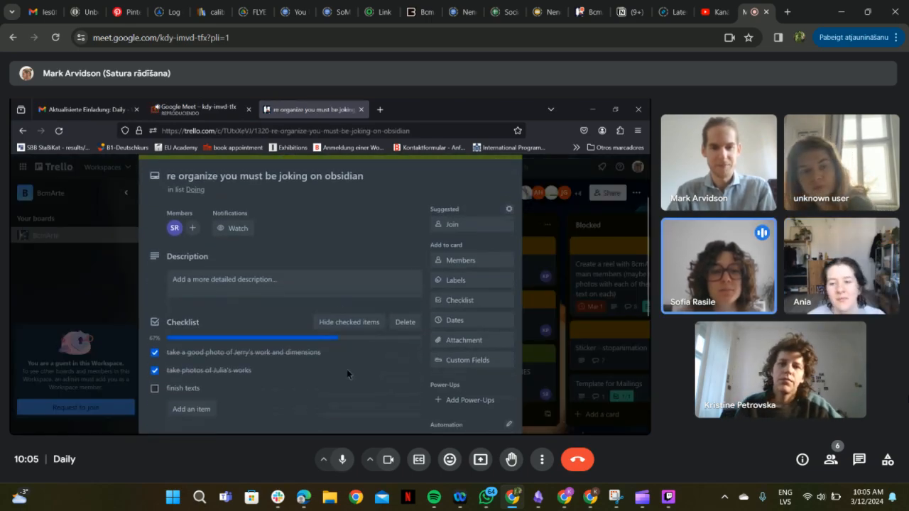
pyautogui.moveTo(337, 419)
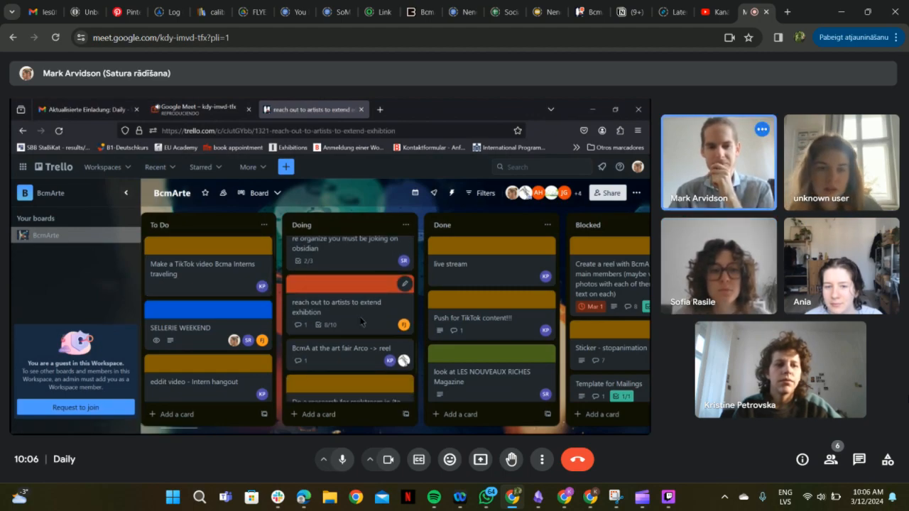
pyautogui.click(337, 307)
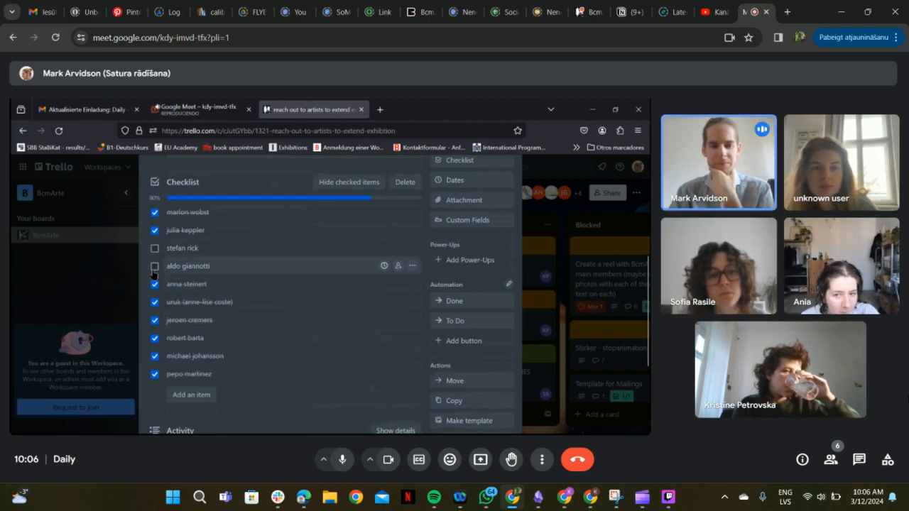
# Step: Scroll the artist names checklist, then open the 'BcmA at the art fair Arco -> reel' card
pyautogui.scroll(-3)
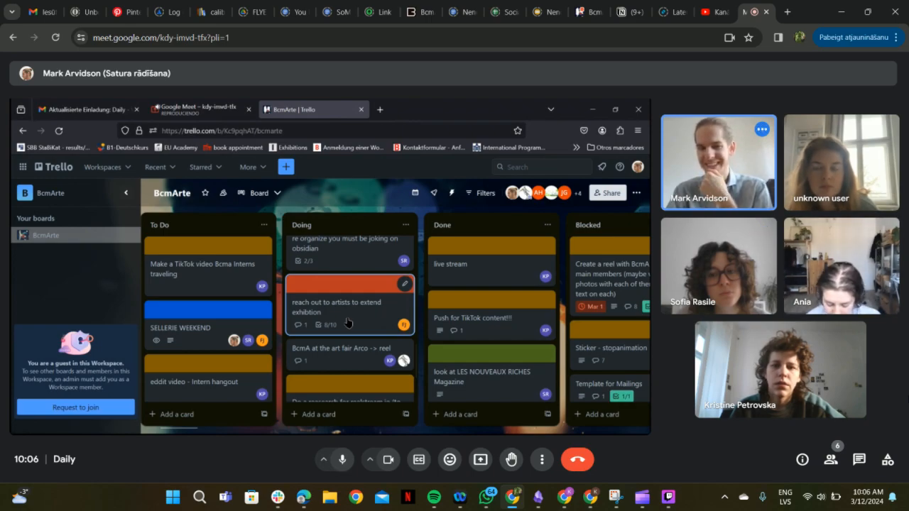
pyautogui.scroll(-3)
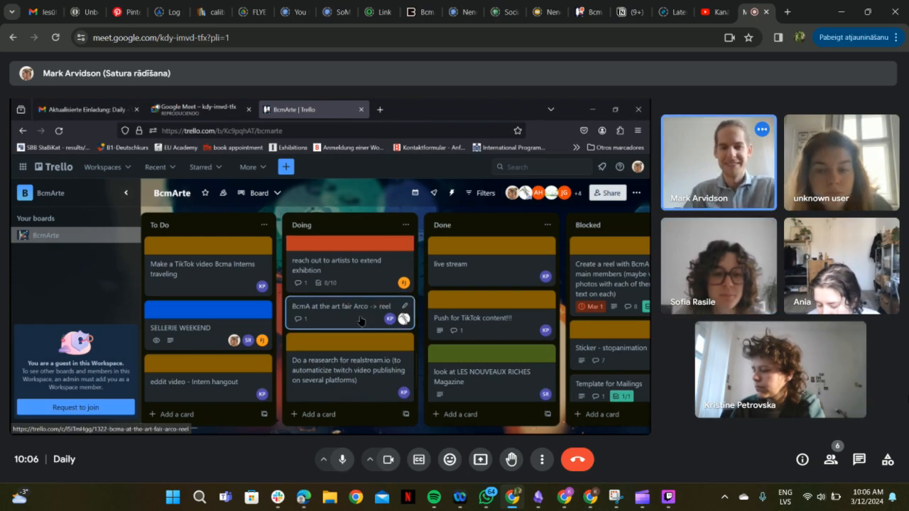
pyautogui.click(341, 307)
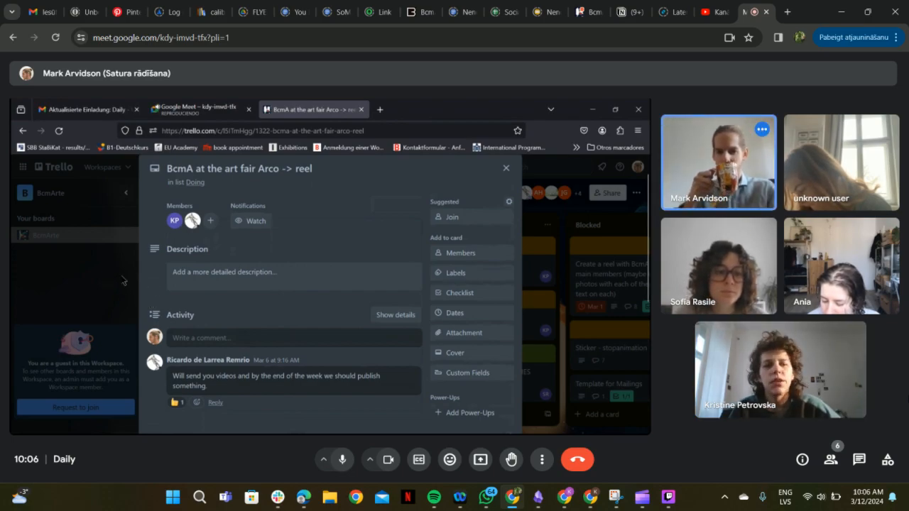
# Step: Close the 'BcmA at the art fair Arco -> reel' card after reading its comment
pyautogui.click(505, 168)
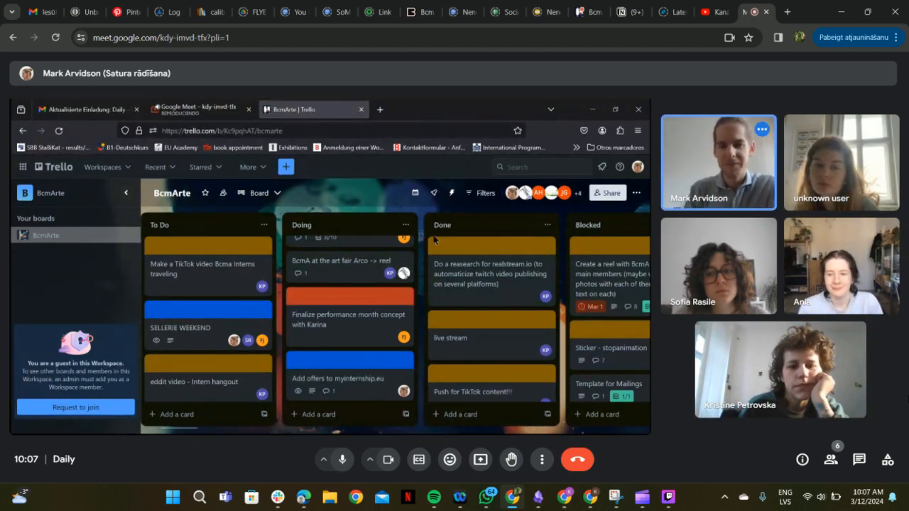
# Step: View and close 'Finalize performance month concept with Karina', then open 'Add offers to myinternship.eu'
pyautogui.click(348, 320)
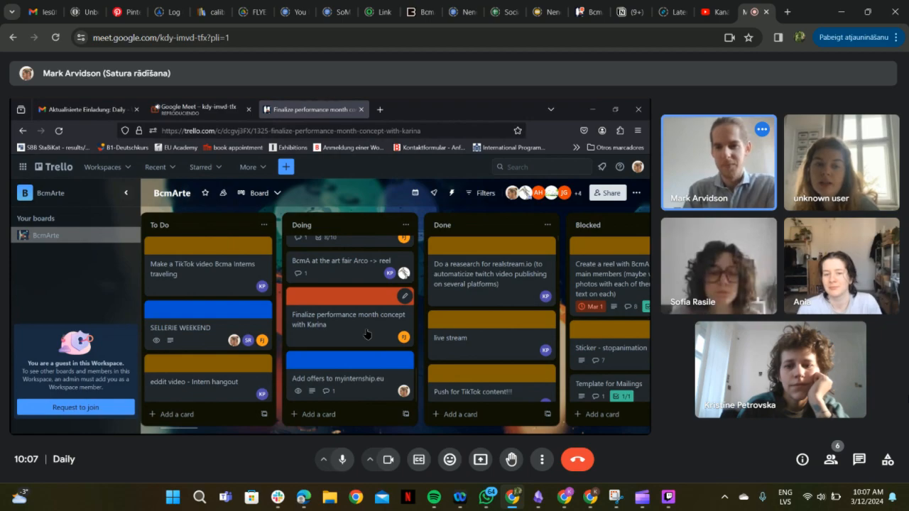
pyautogui.click(348, 319)
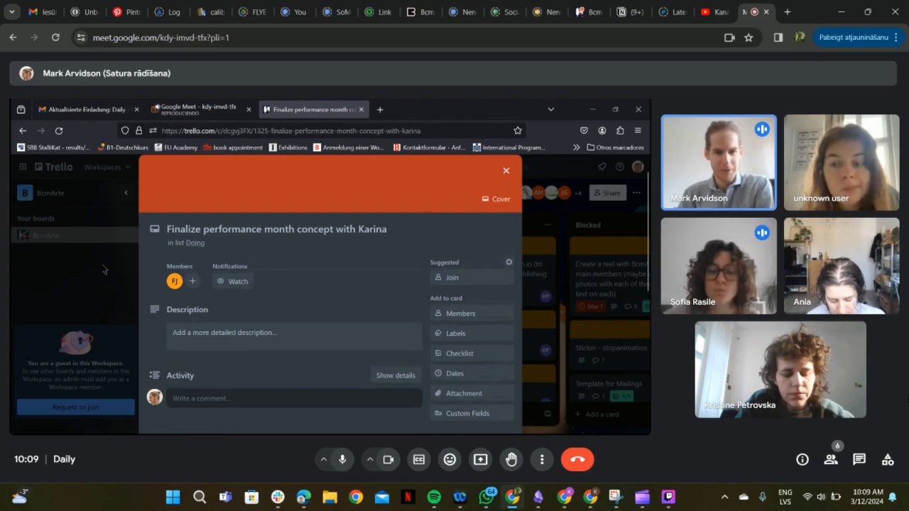
pyautogui.click(506, 171)
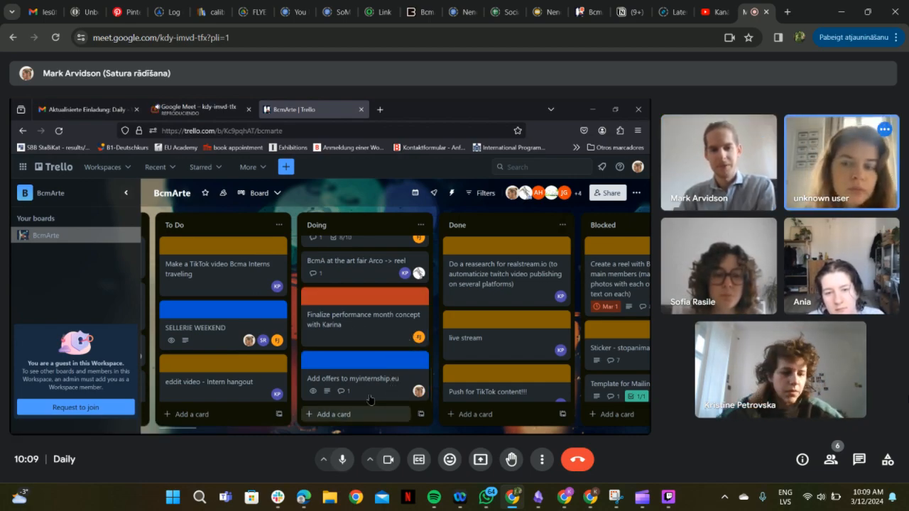
pyautogui.click(364, 378)
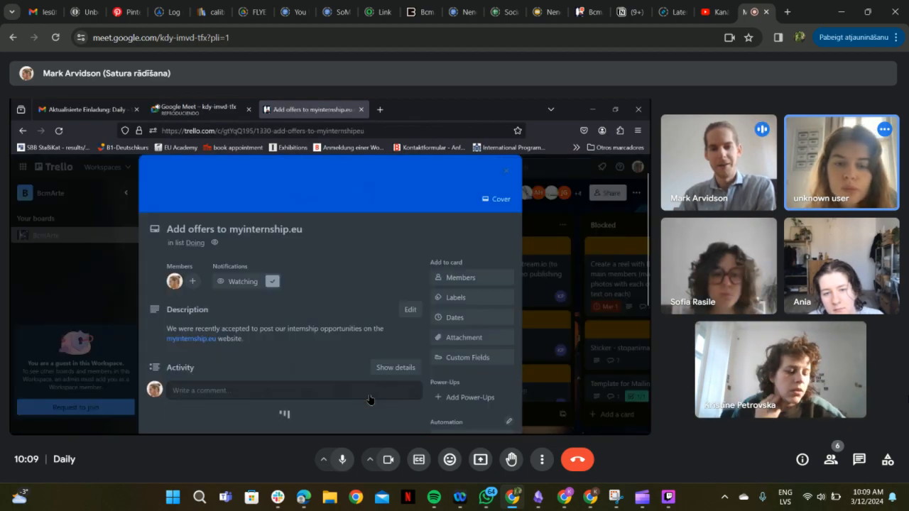